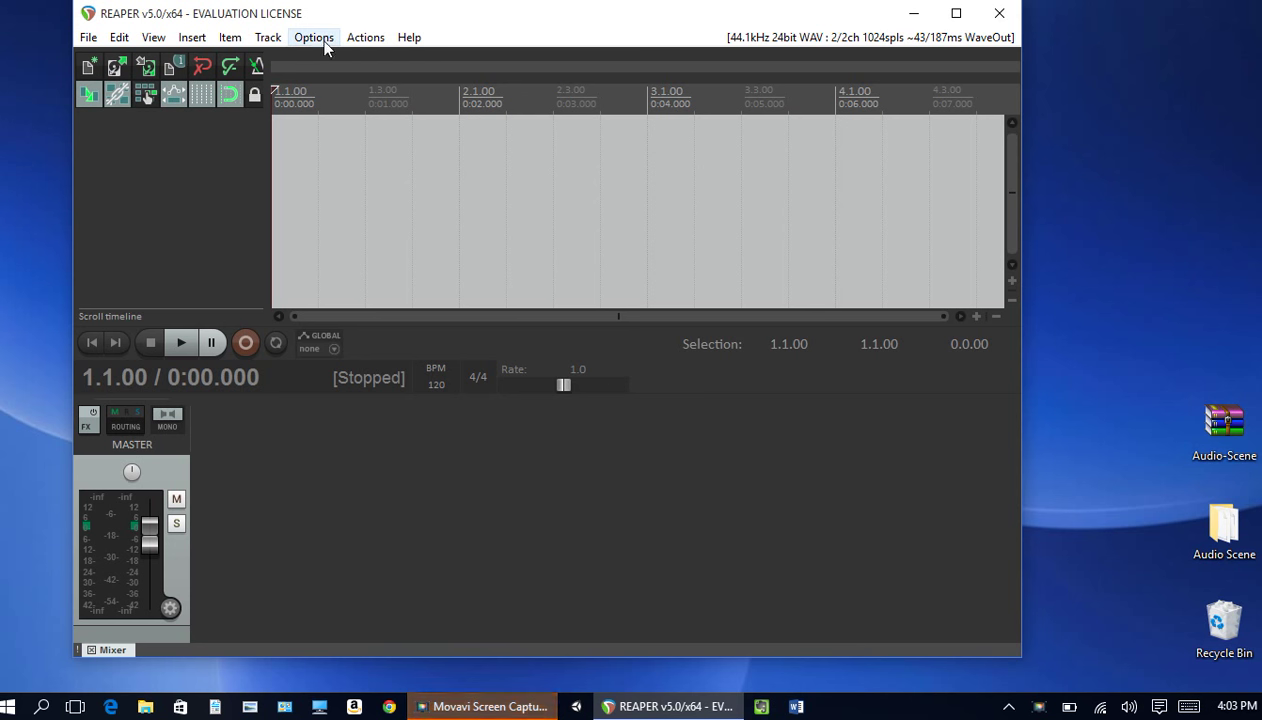
Step: Open REAPER's Options menu from the menu bar
left_click(314, 37)
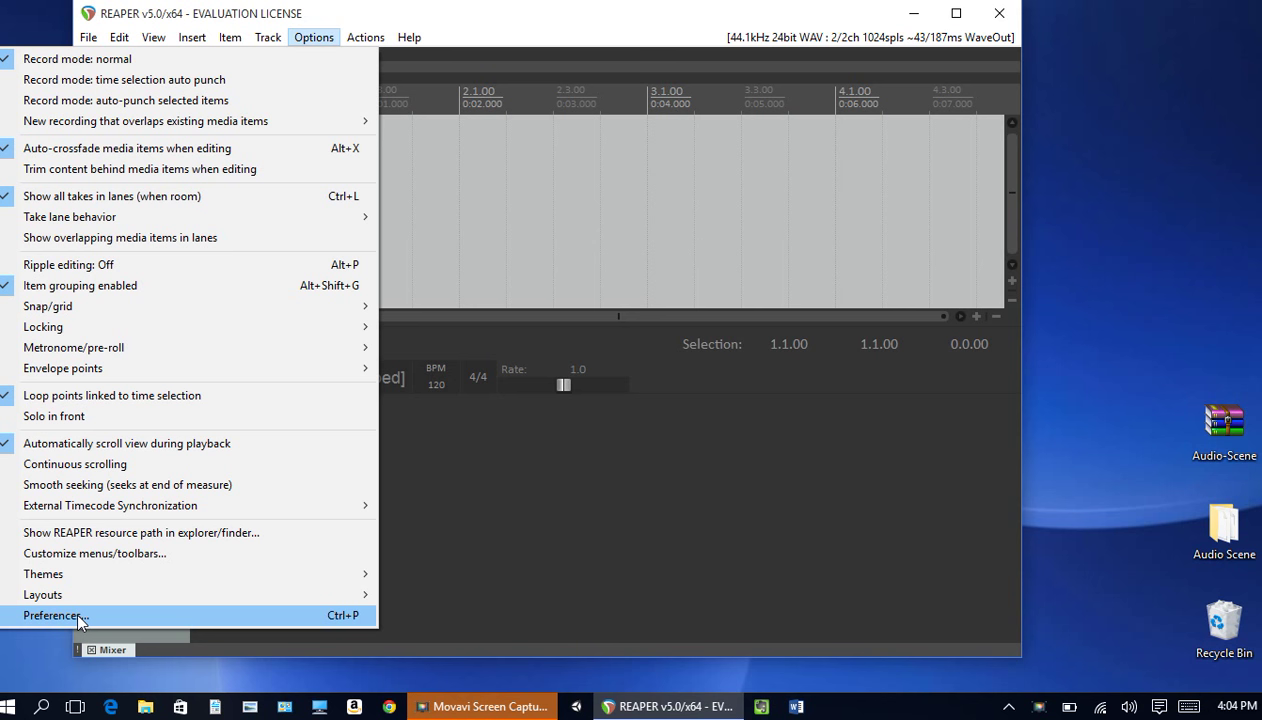
Step: Open Preferences on the Audio Device page showing WaveOut and Microsoft Sound Mapper
left_click(53, 616)
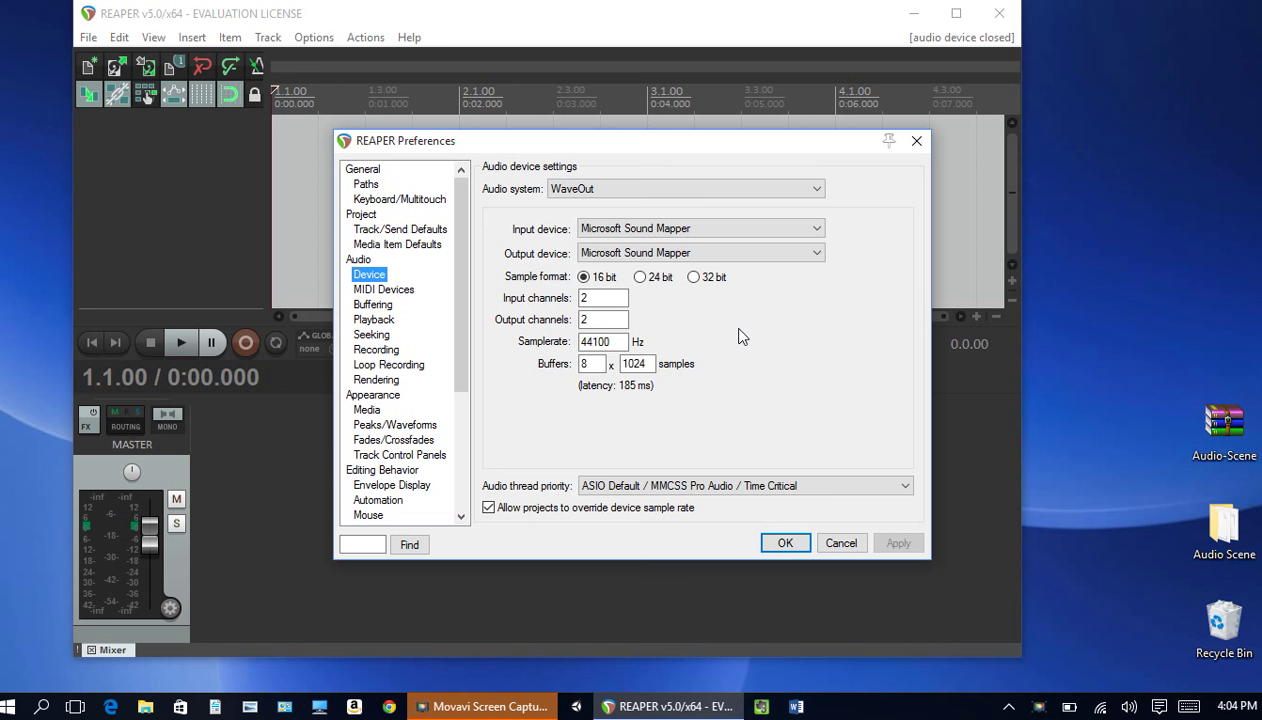
mouse_move(772, 201)
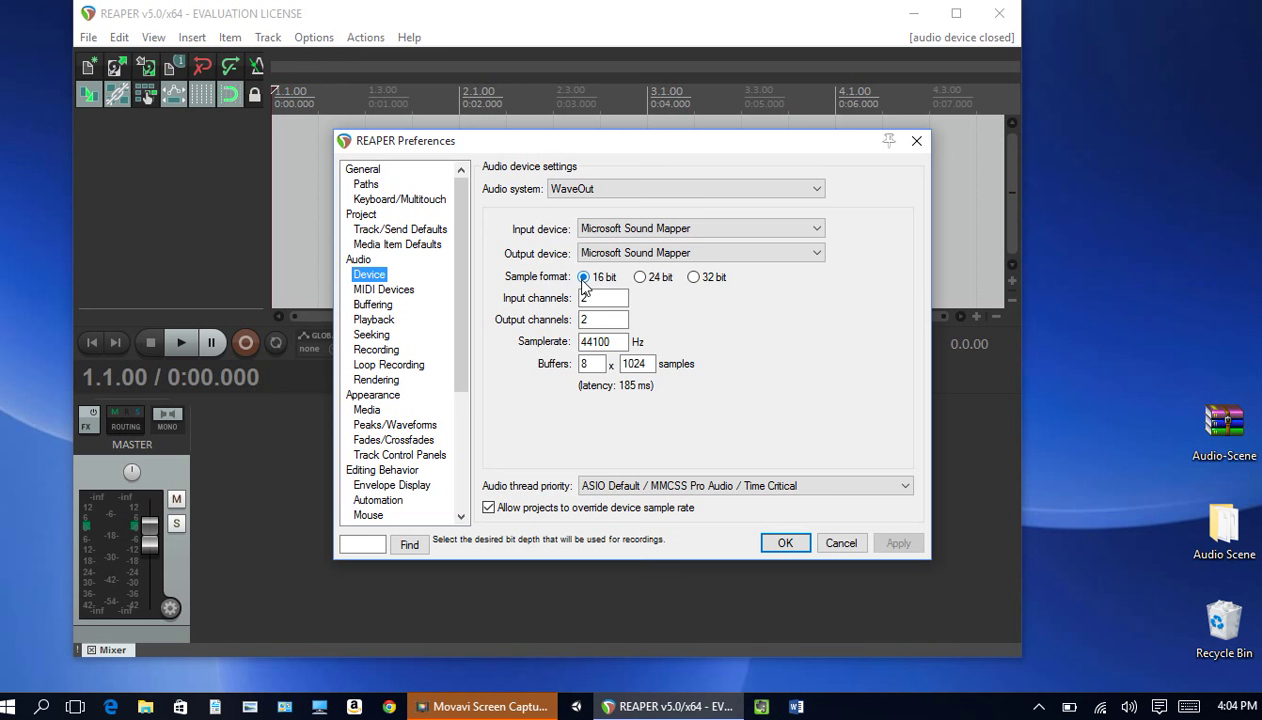
Step: Keep the 16 bit sample format and confirm the audio device settings with OK
left_click(603, 298)
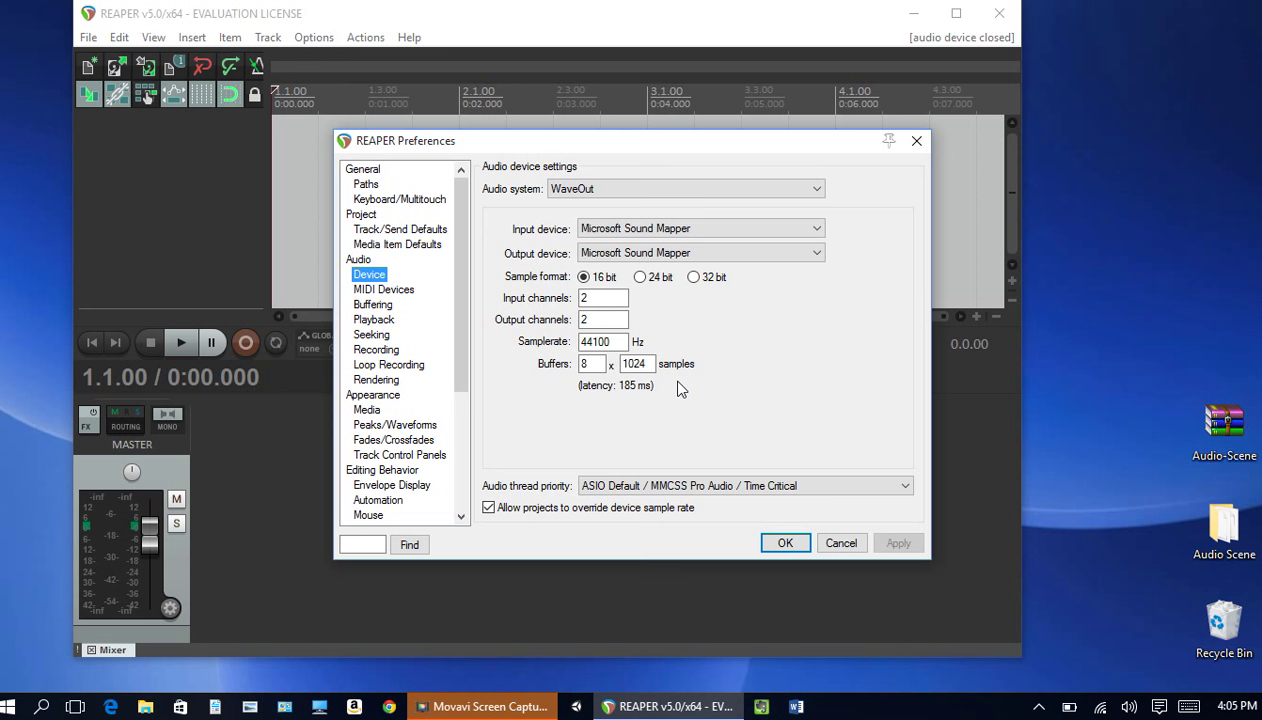
mouse_move(624, 166)
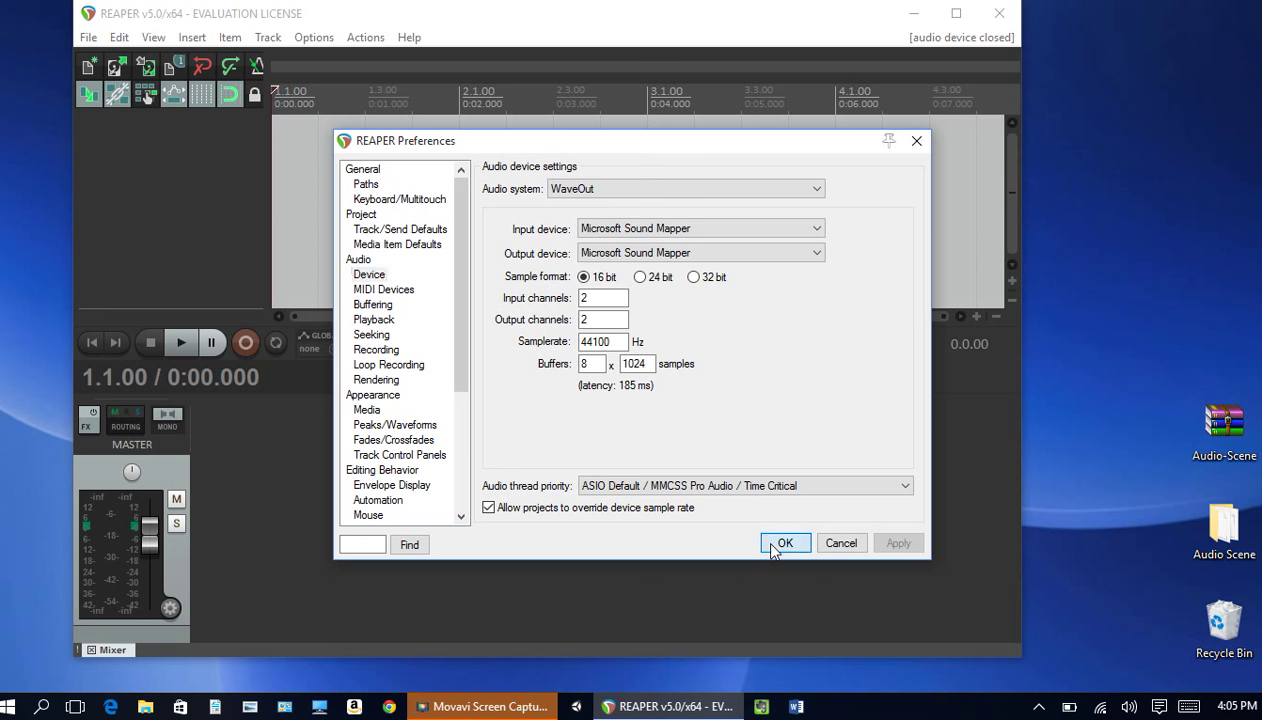
left_click(785, 542)
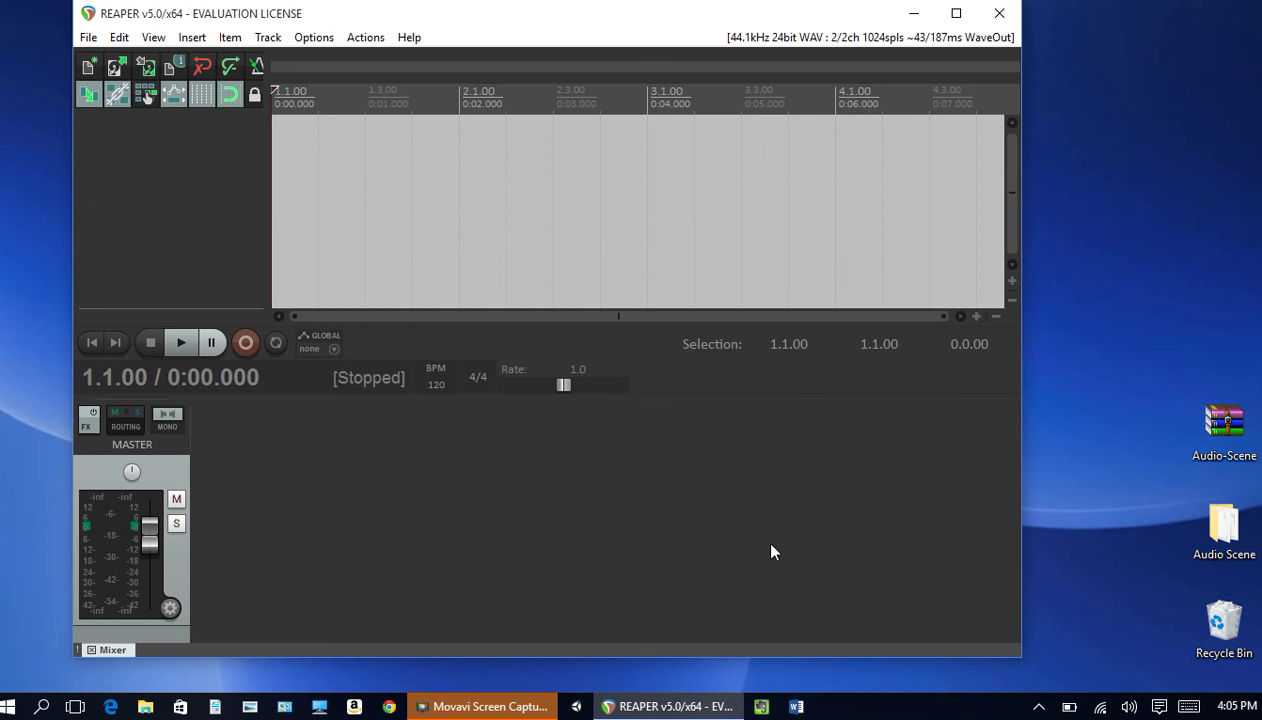